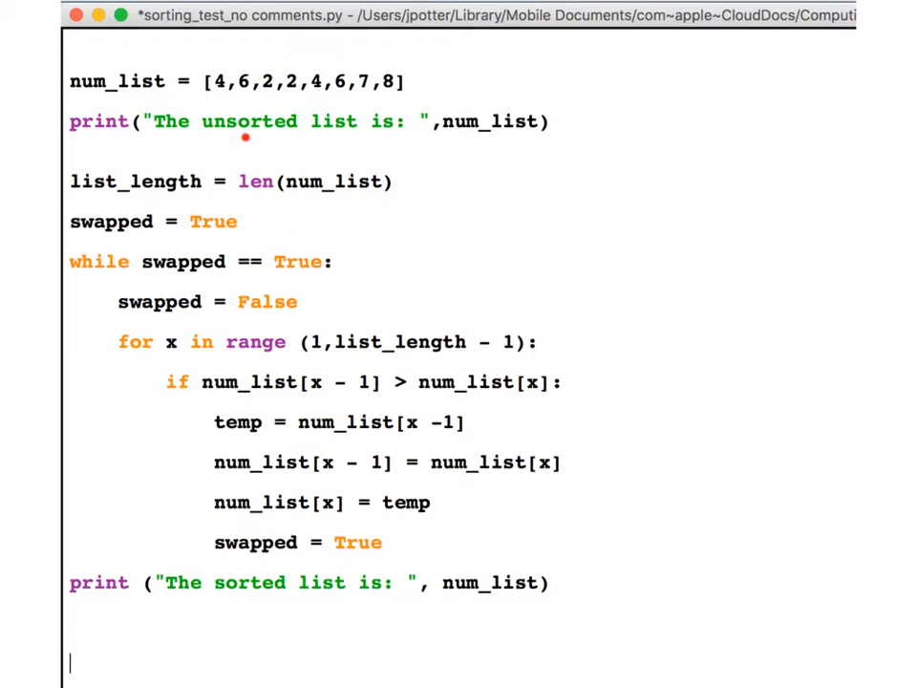
pyautogui.moveTo(478, 134)
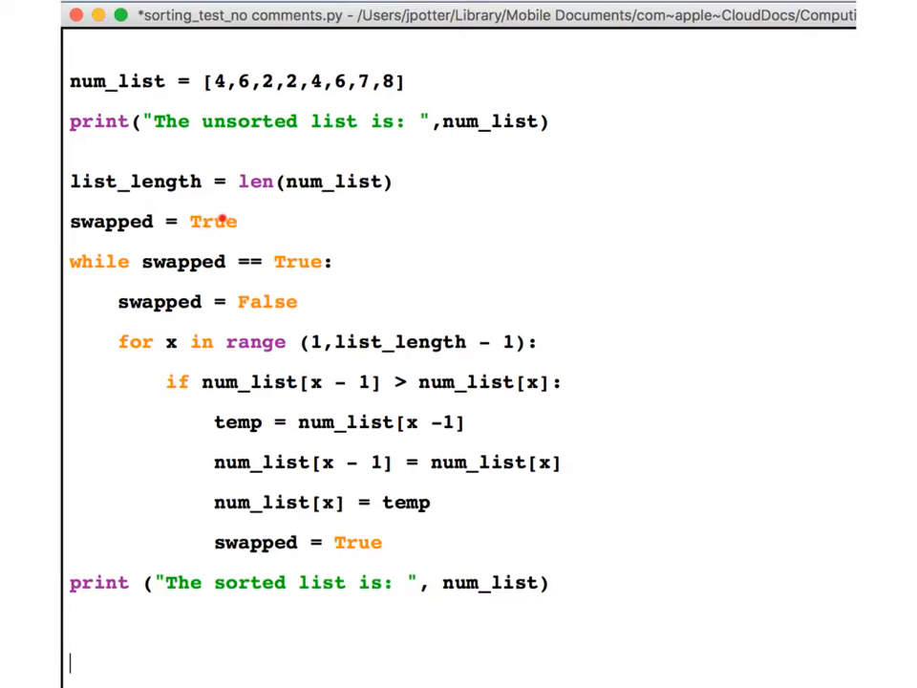
pyautogui.moveTo(152, 262)
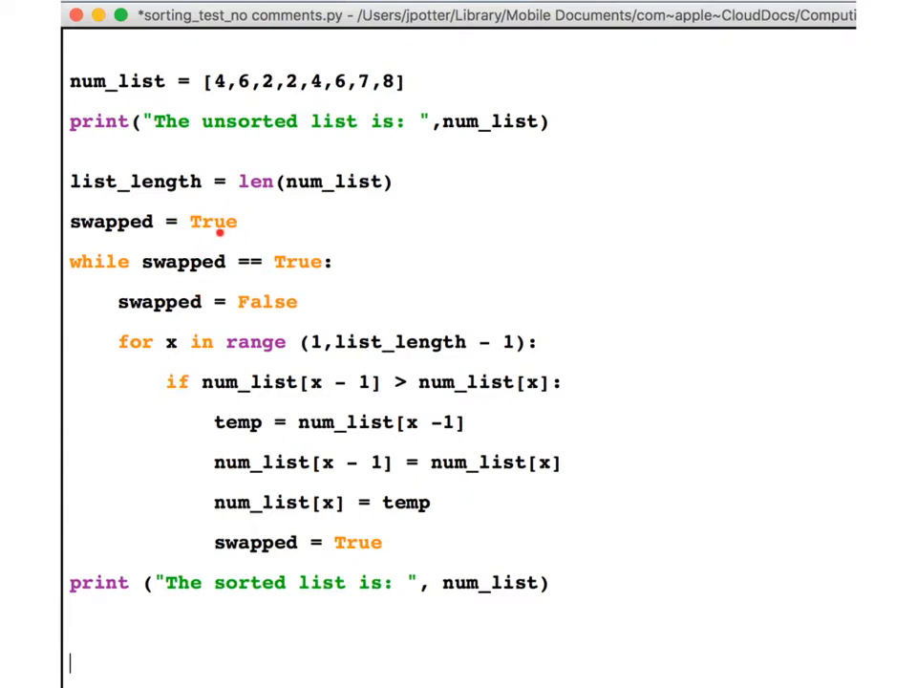
pyautogui.moveTo(195, 291)
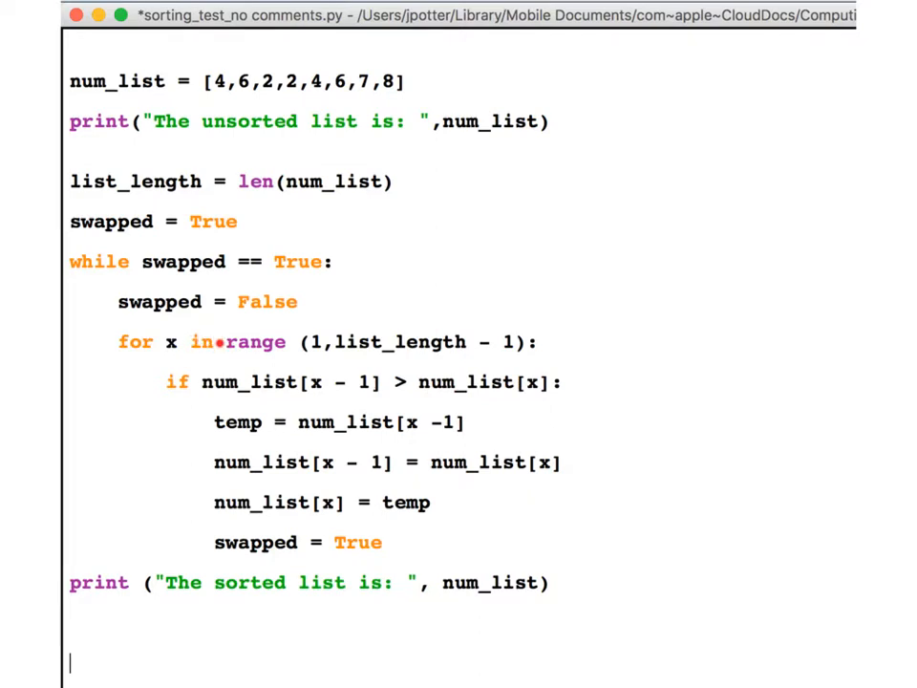
# - Add a small red pen mark beside x - 1 in the if comparison line
pyautogui.click(220, 342)
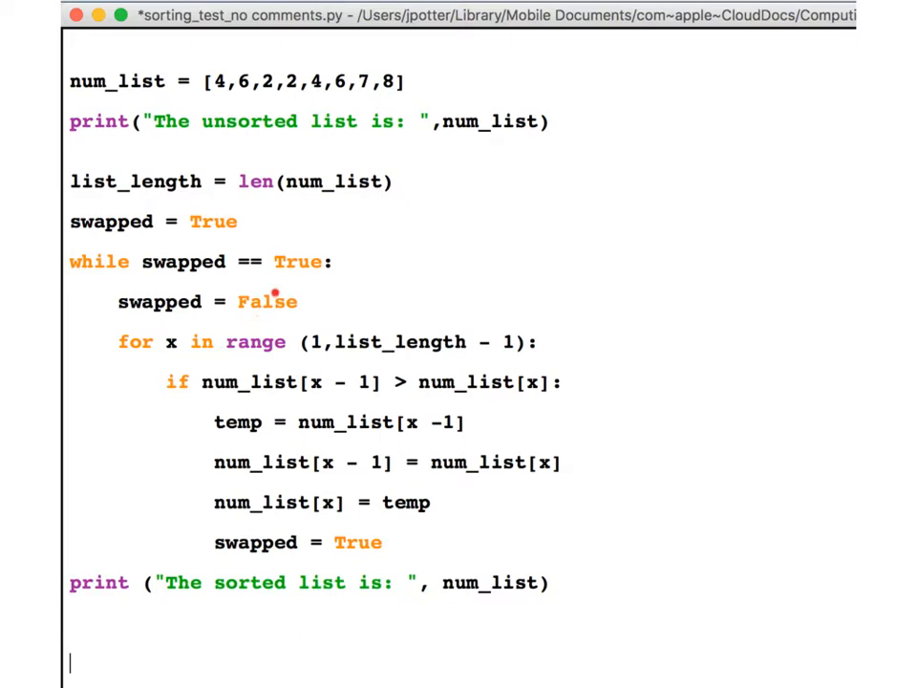
pyautogui.moveTo(276, 314)
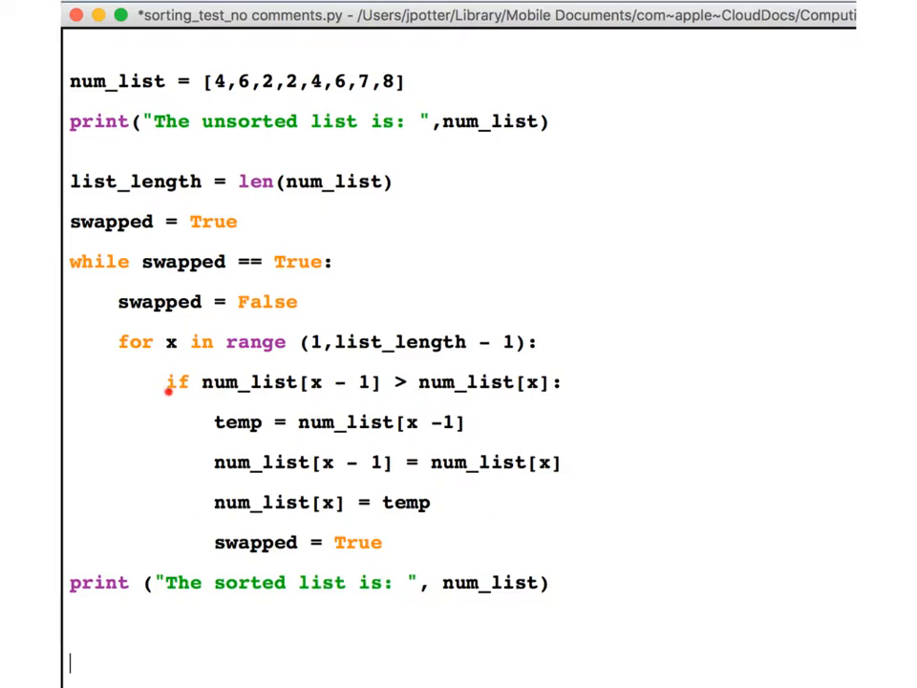
pyautogui.moveTo(220, 393)
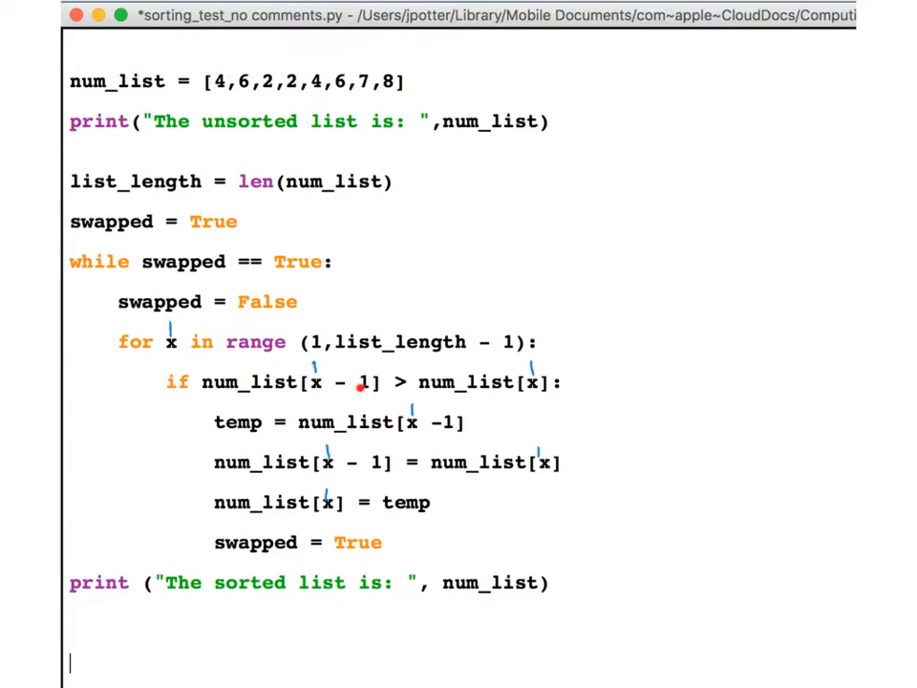
pyautogui.moveTo(214, 75)
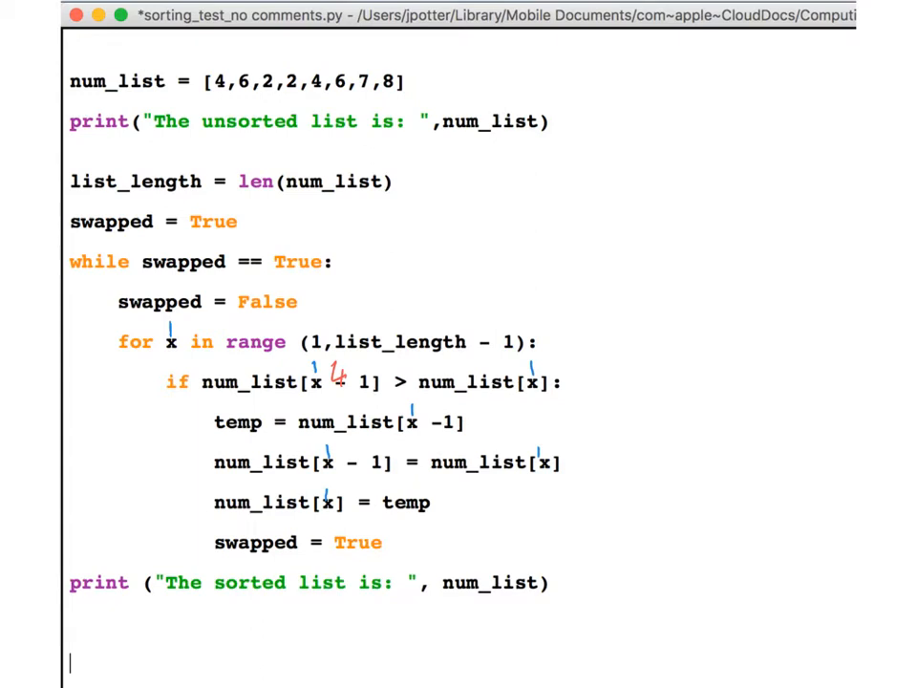
pyautogui.moveTo(494, 394)
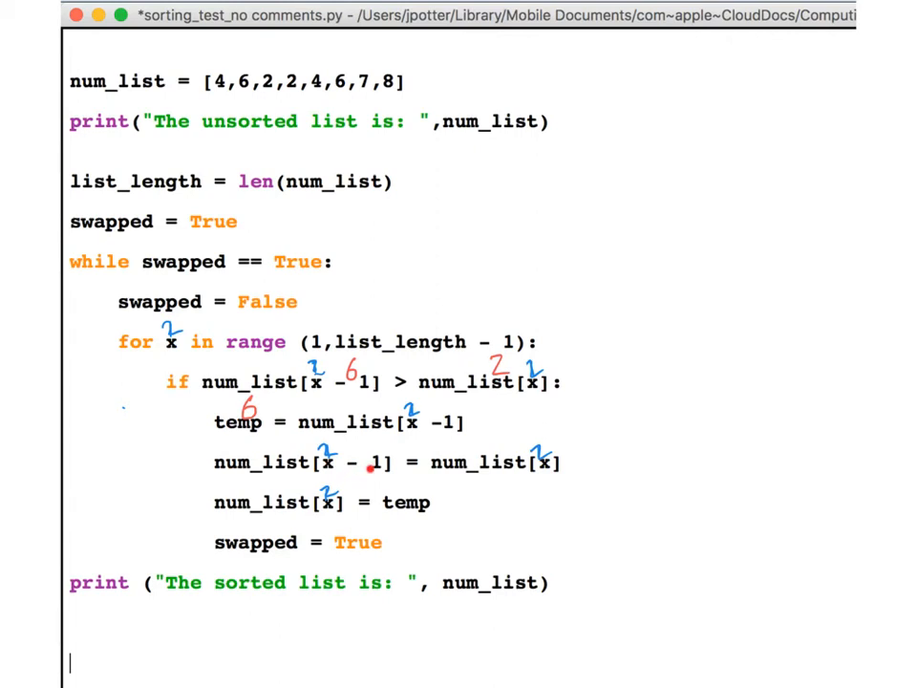
pyautogui.moveTo(237, 107)
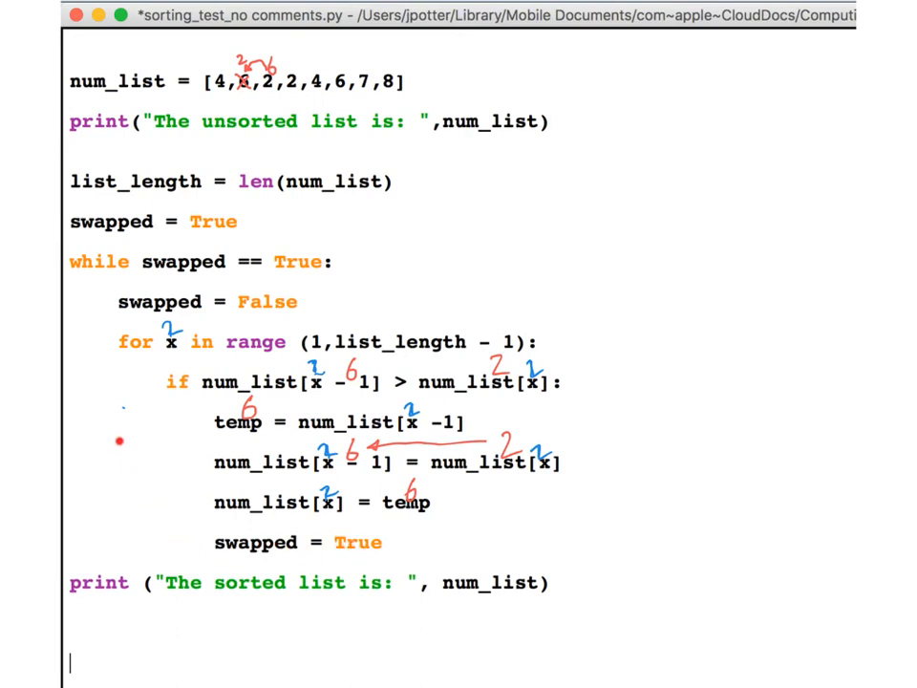
pyautogui.moveTo(187, 348)
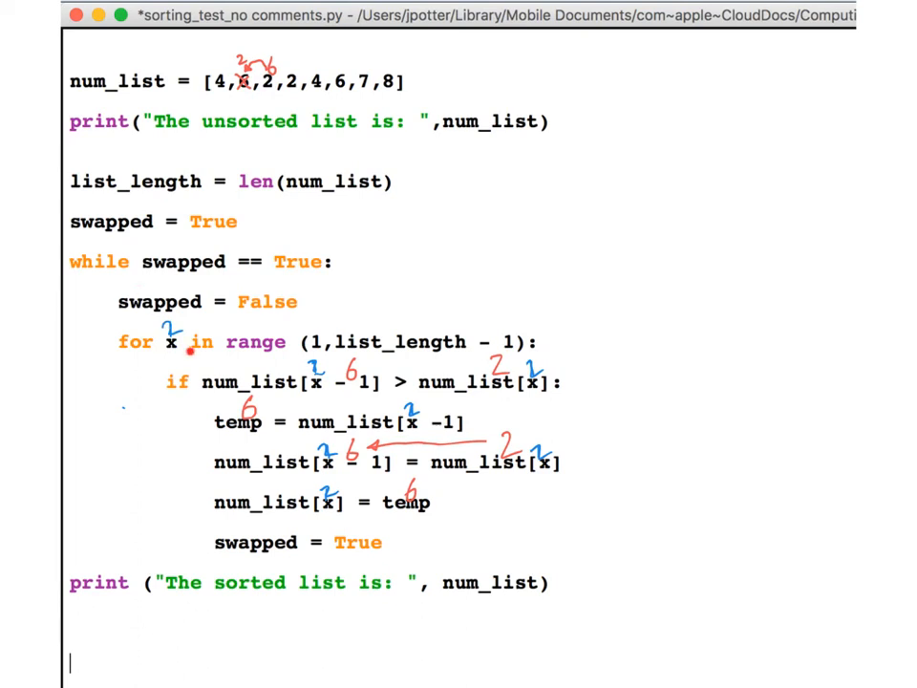